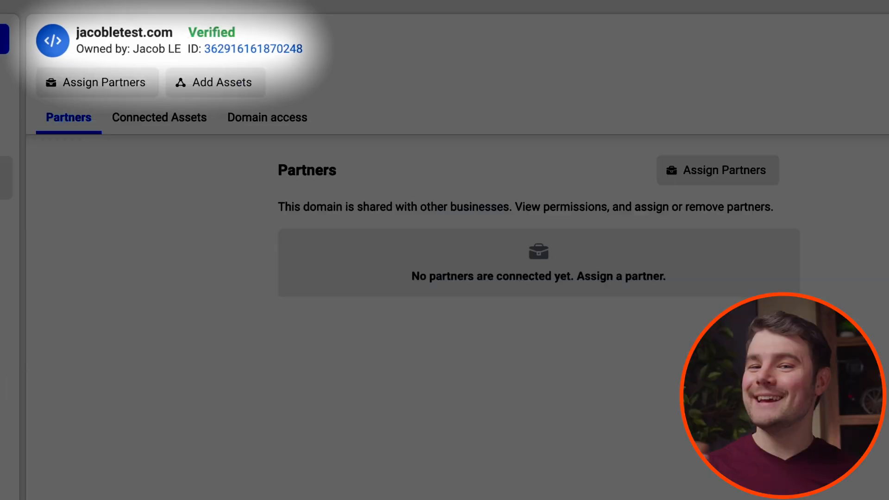
Step: Reach Meta Business Settings from the address bar, landing on the People overview
{"action": "type", "text": "busine"}
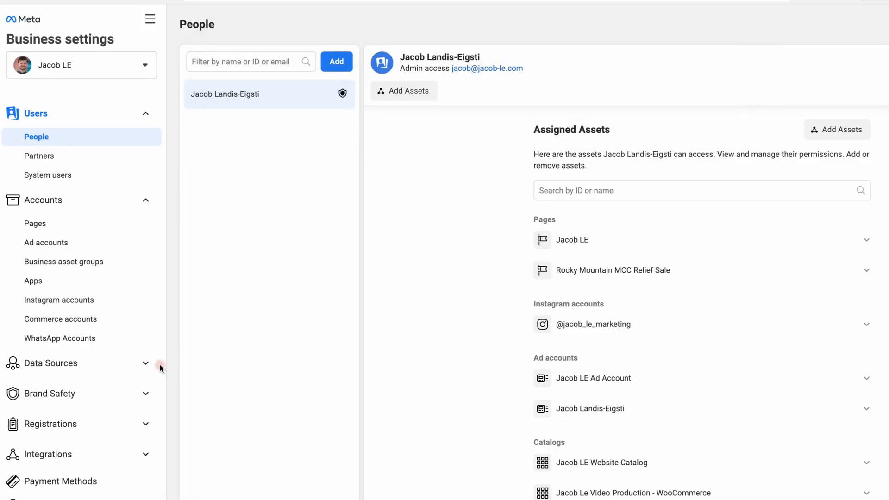
Step: Under Brand Safety > Domains, add a new domain named jacoble.com
{"action": "left_click", "coordinate": [50, 394]}
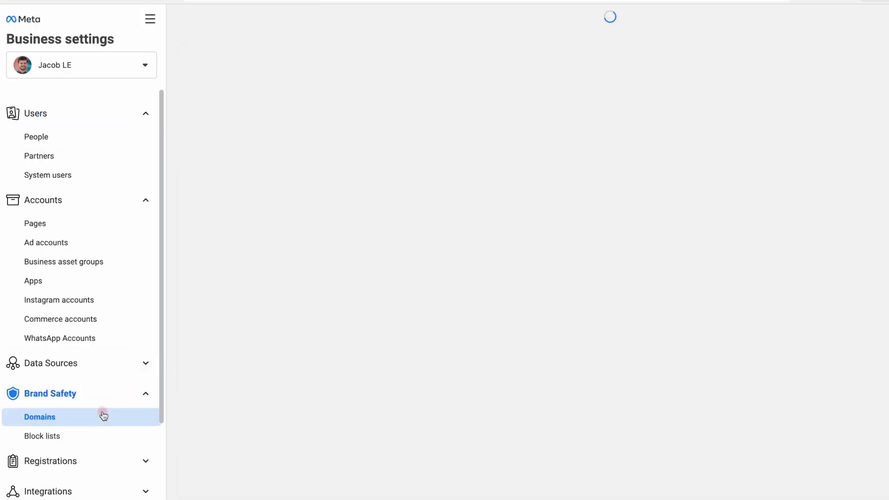
{"action": "left_click", "coordinate": [40, 417]}
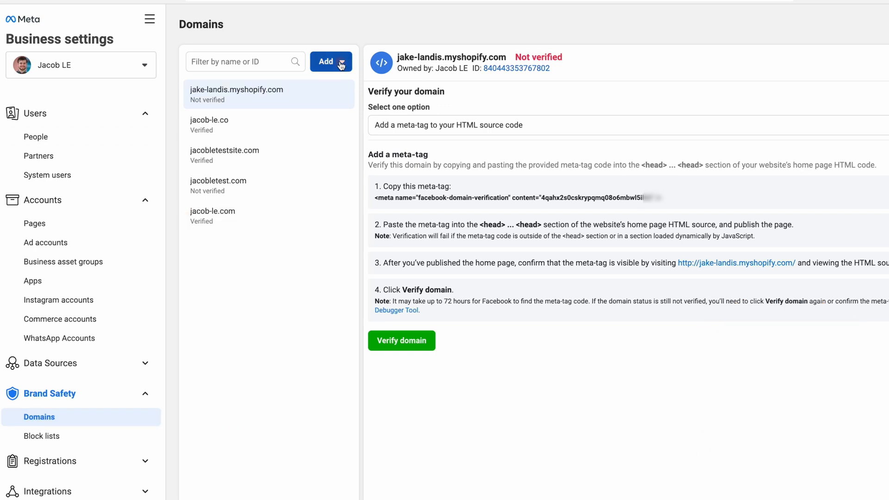
{"action": "left_click", "coordinate": [325, 61]}
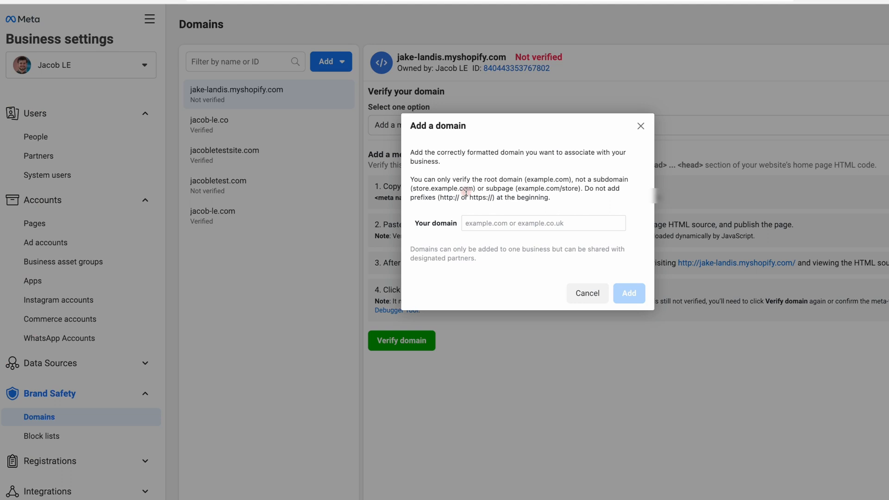
{"action": "type", "text": "jacoble.com"}
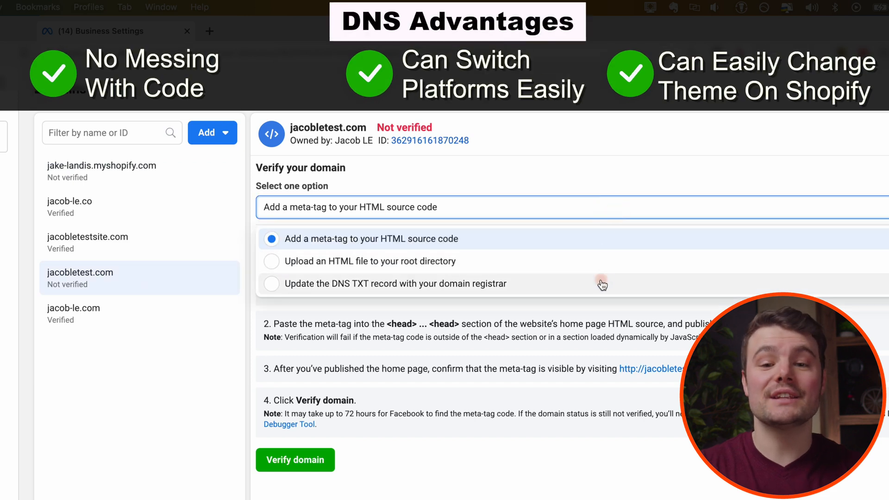
Step: Choose 'Update the DNS TXT record with your domain registrar' for jacobletest.com
{"action": "left_click", "coordinate": [272, 284]}
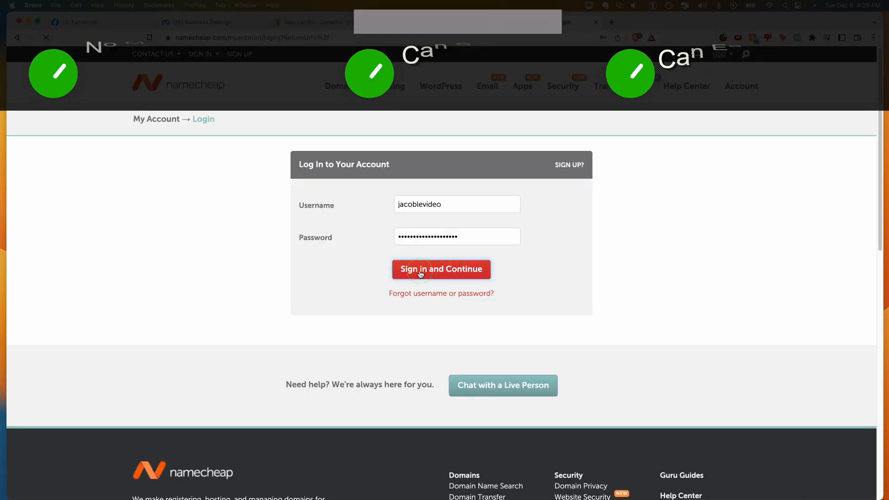
Step: Sign in to Namecheap and manage the domain to reach its Advanced DNS host records
{"action": "left_click", "coordinate": [441, 269]}
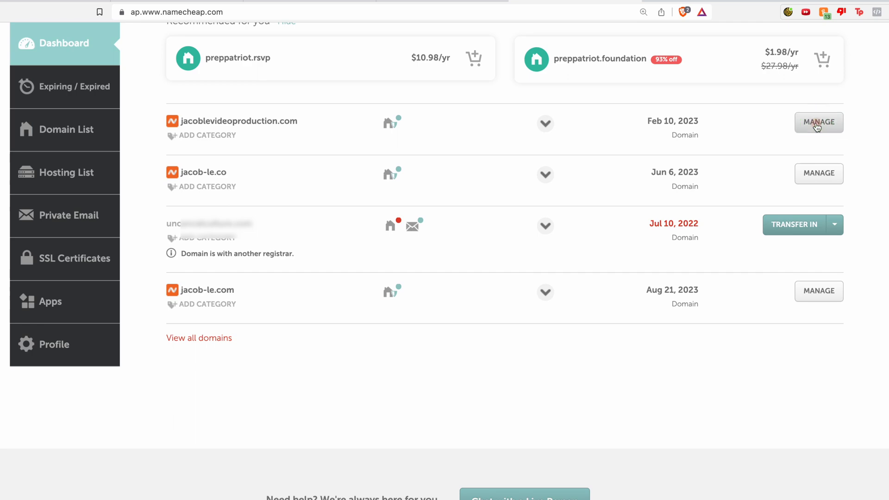
{"action": "left_click", "coordinate": [818, 173]}
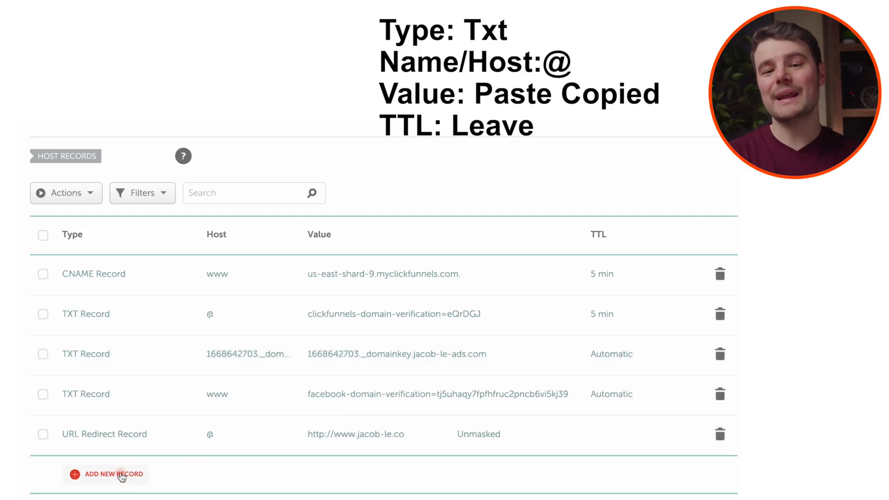
Step: Save a new TXT record with host @ and the Facebook verification value, TTL Automatic
{"action": "left_click", "coordinate": [113, 475]}
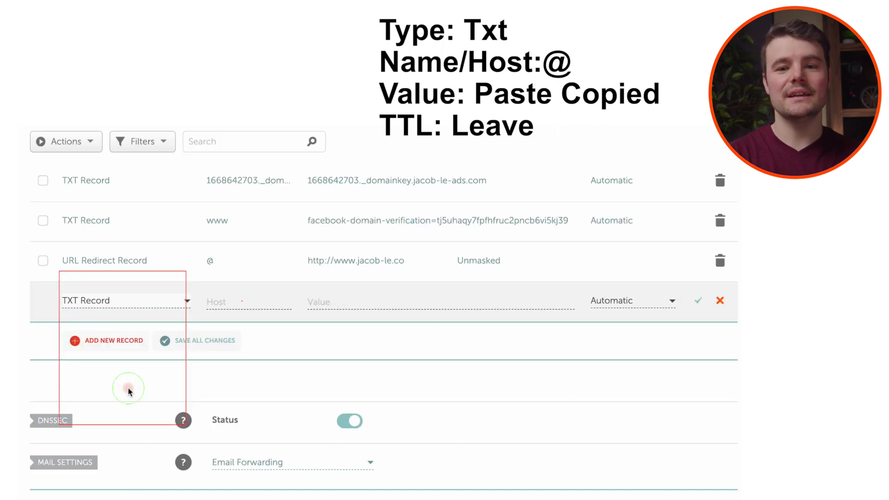
{"action": "type", "text": "@"}
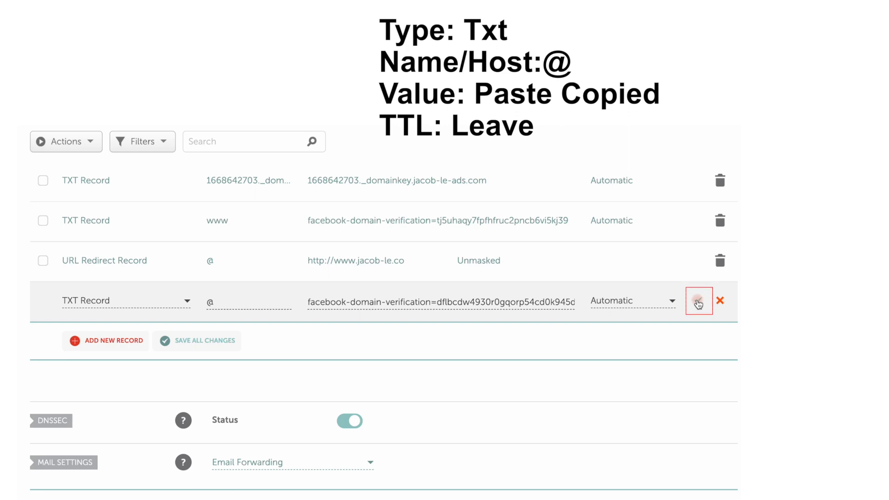
{"action": "left_click", "coordinate": [91, 8]}
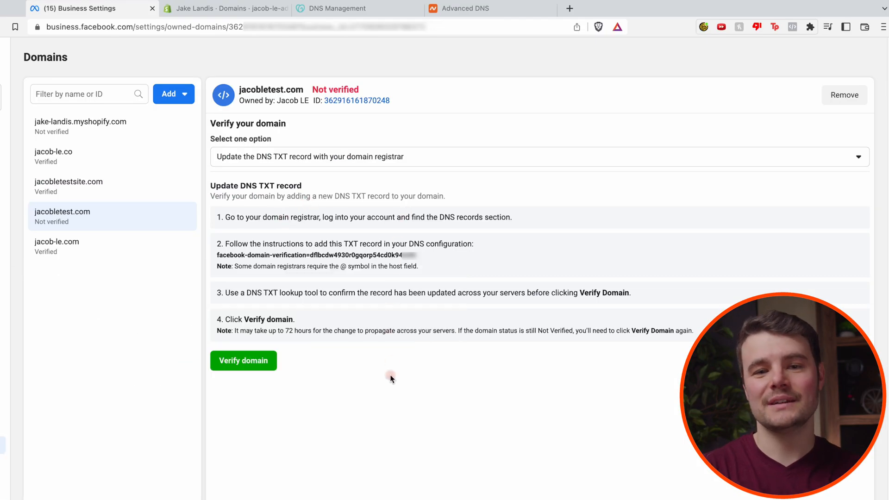